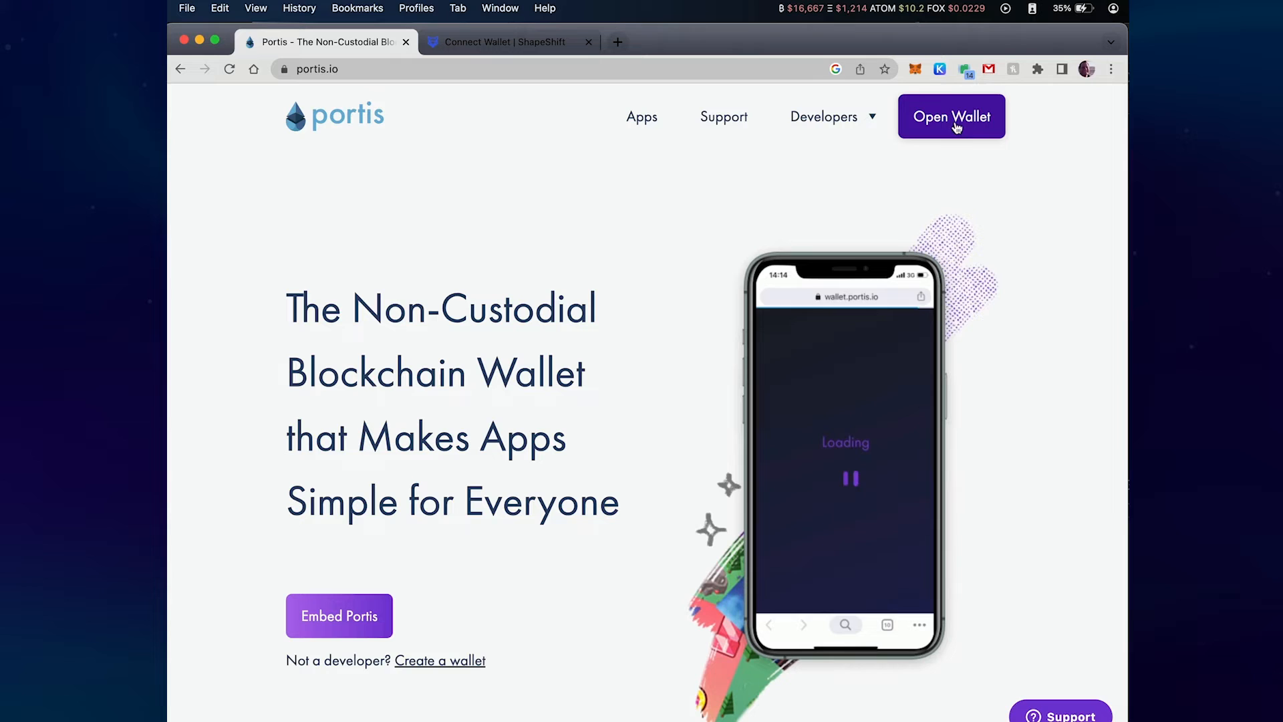
Step: Open the Portis wallet and scroll its token list to the FOX and Ethereum balances
click(951, 116)
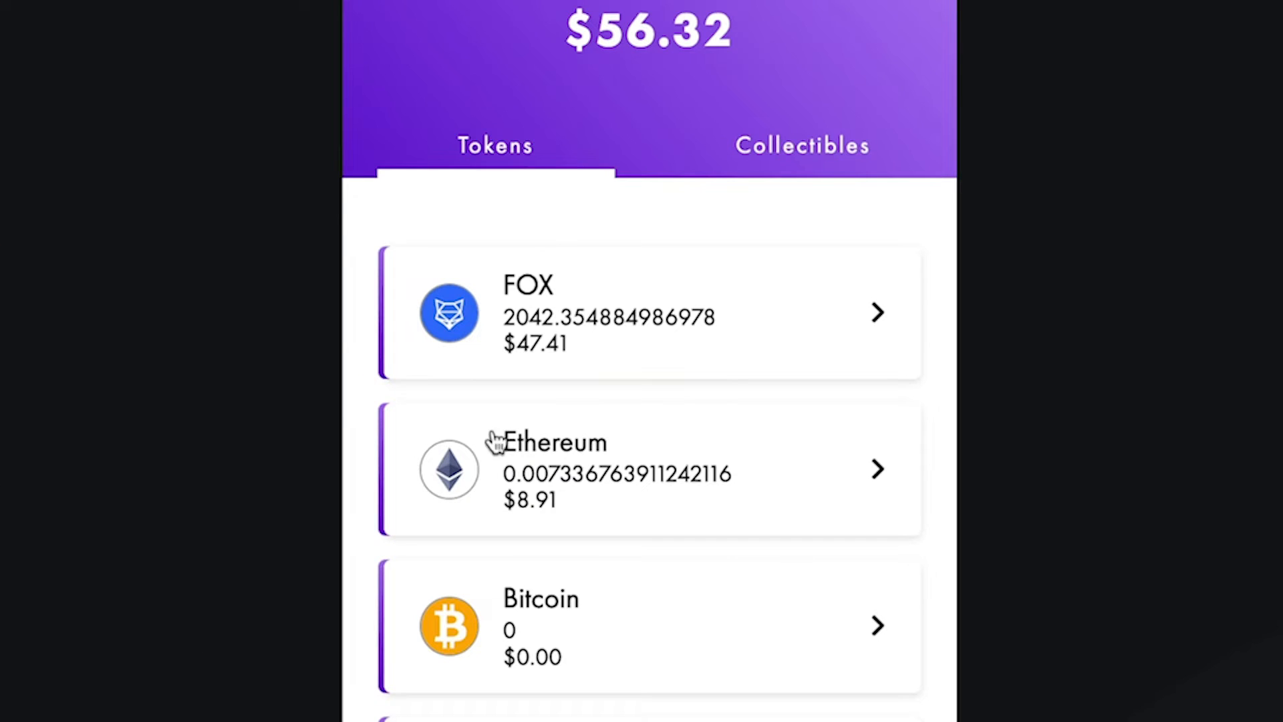
mouse_move(547, 478)
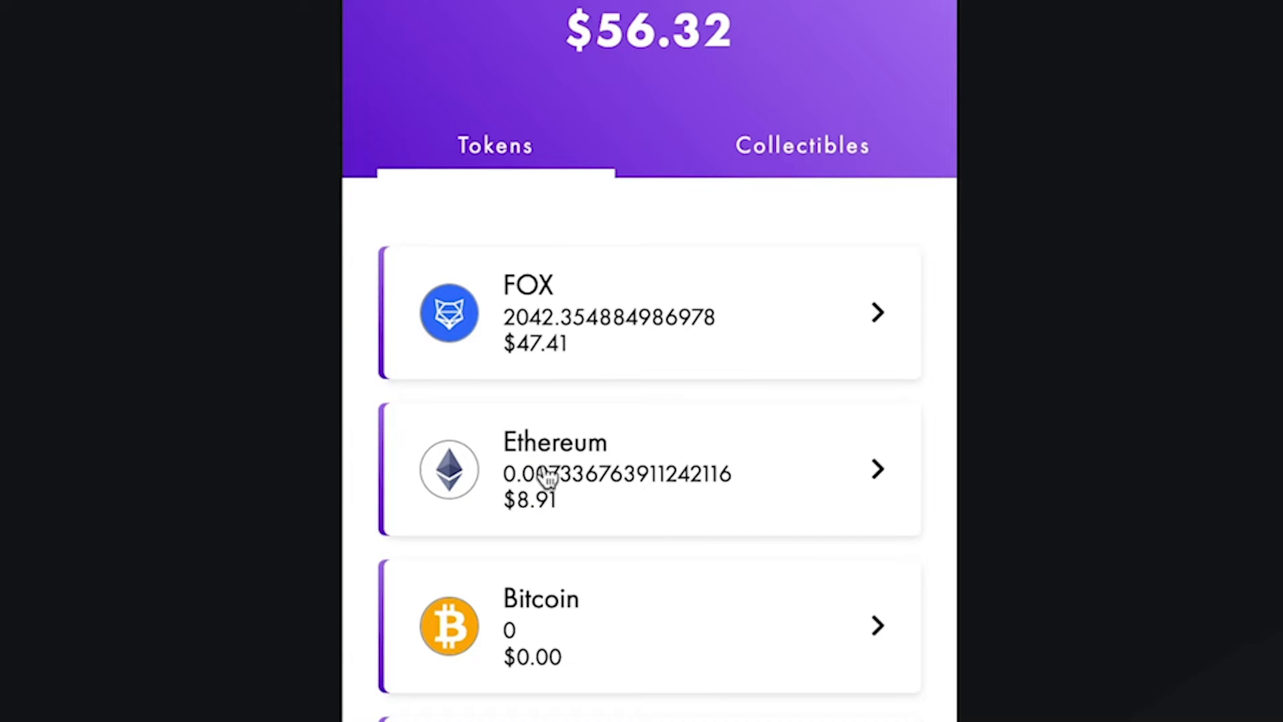
scroll(down, 3)
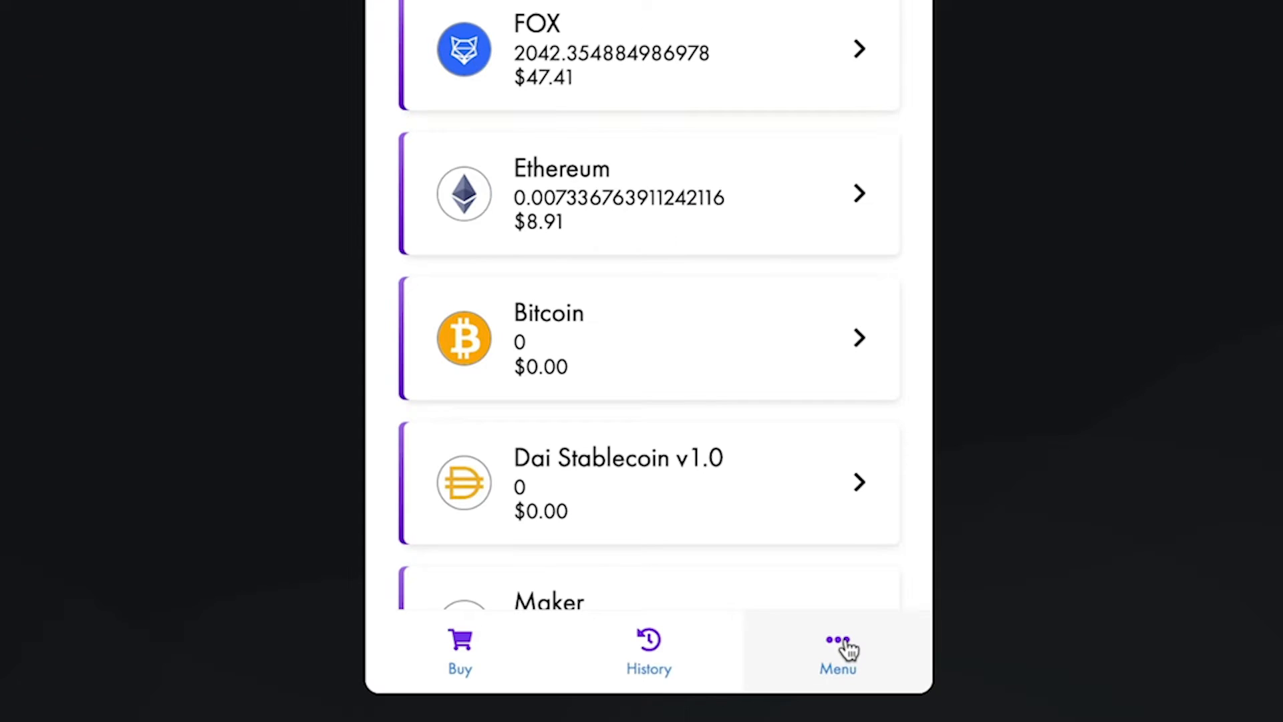
Step: Go to Back Up Wallets from the menu and scroll to the $56.32 Ethereum wallet
click(838, 650)
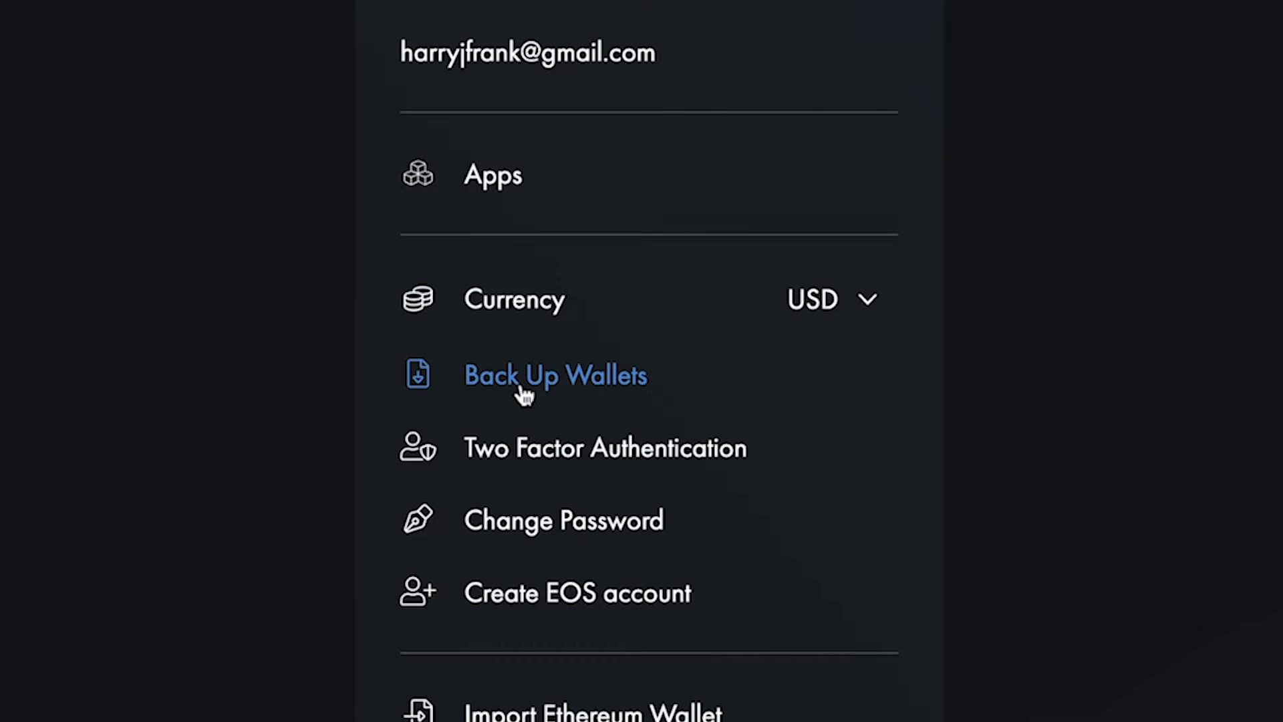
click(555, 375)
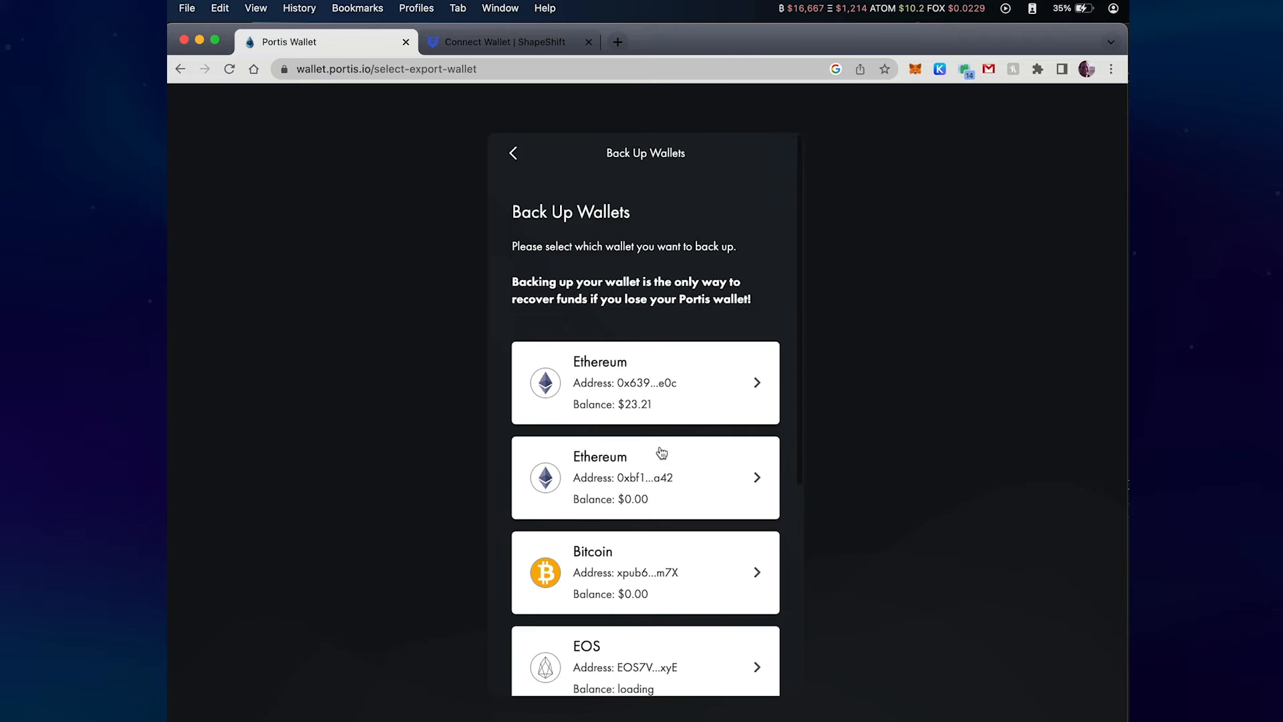
scroll(down, 3)
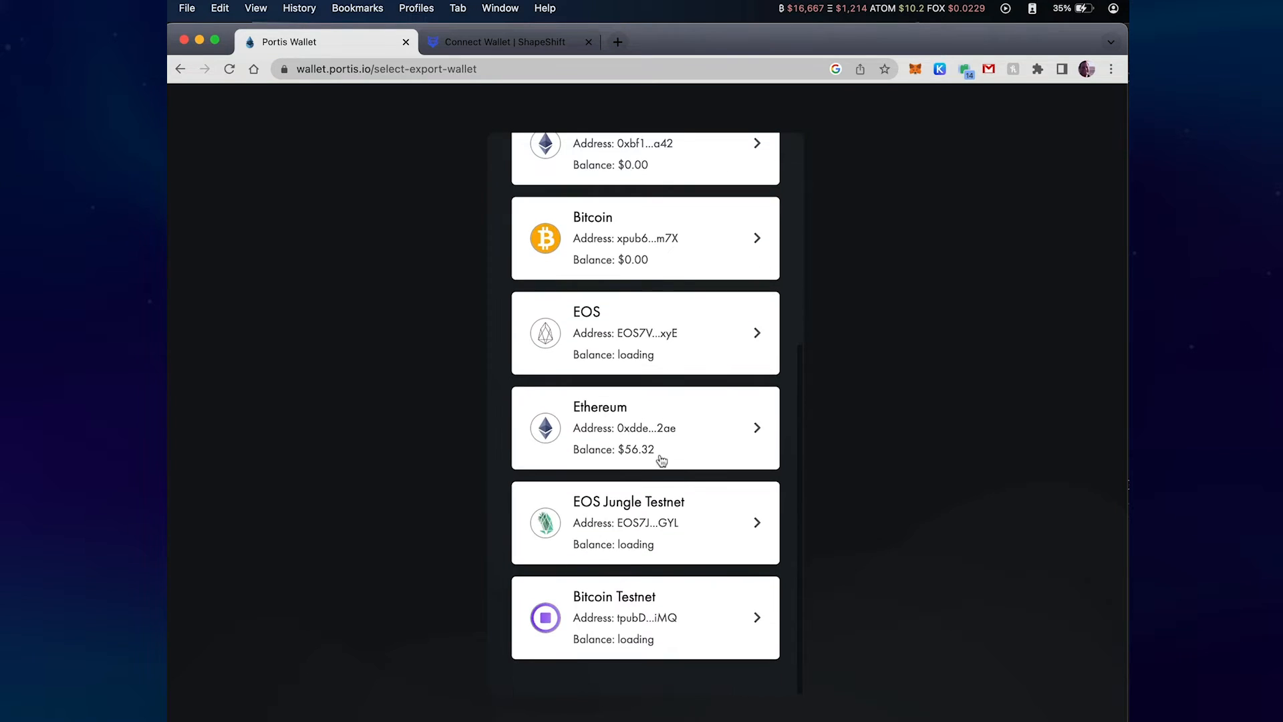
mouse_move(592, 440)
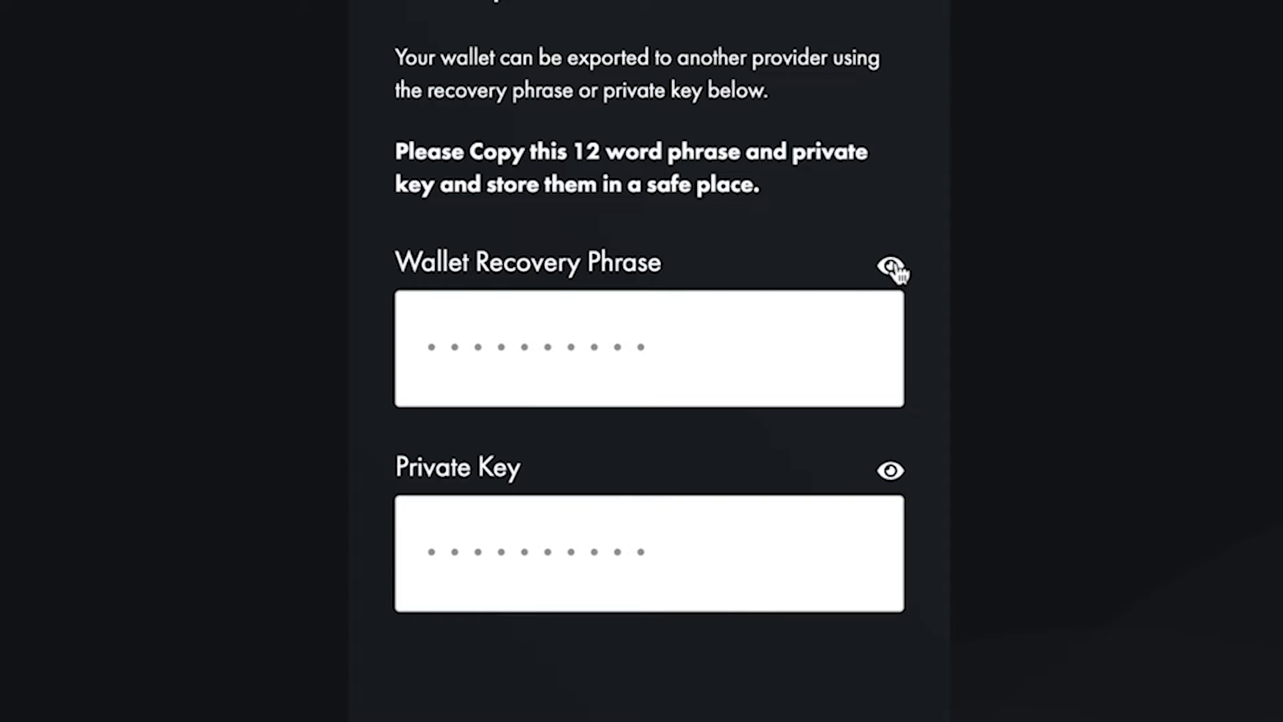
Step: Reveal the Ethereum recovery phrase, return to balances, and move to the ShapeShift tab
click(890, 267)
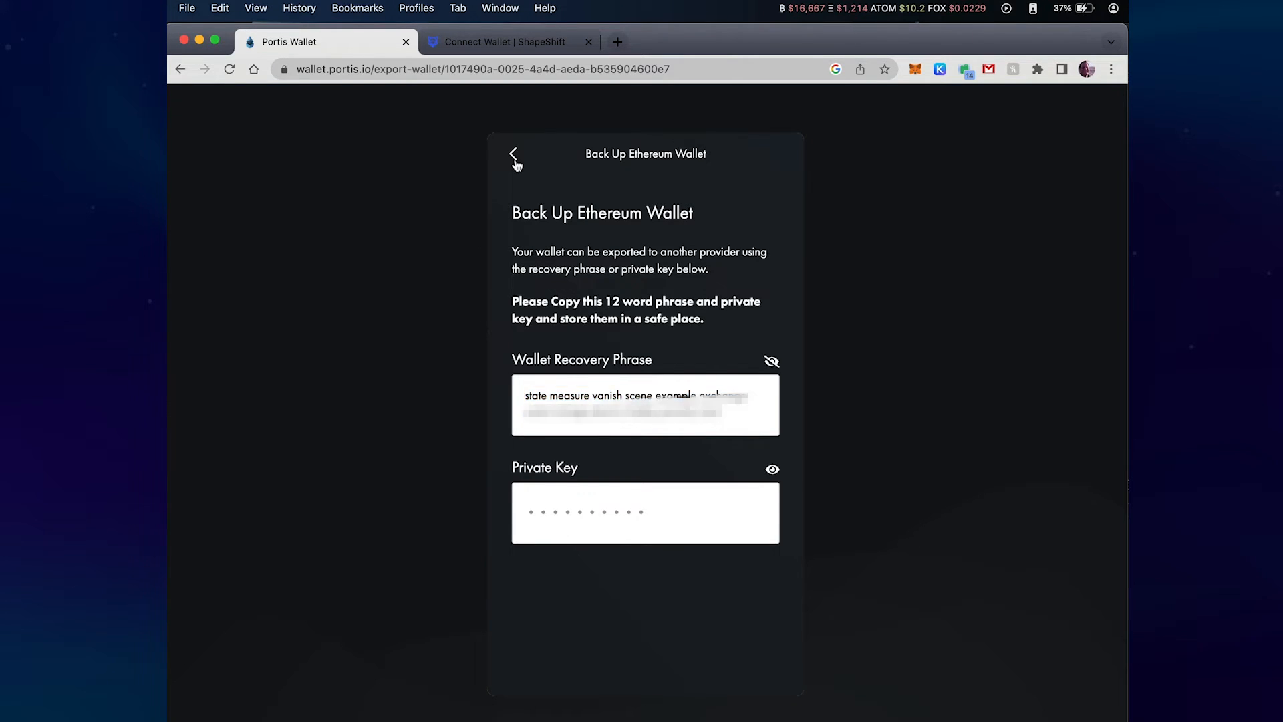
click(514, 154)
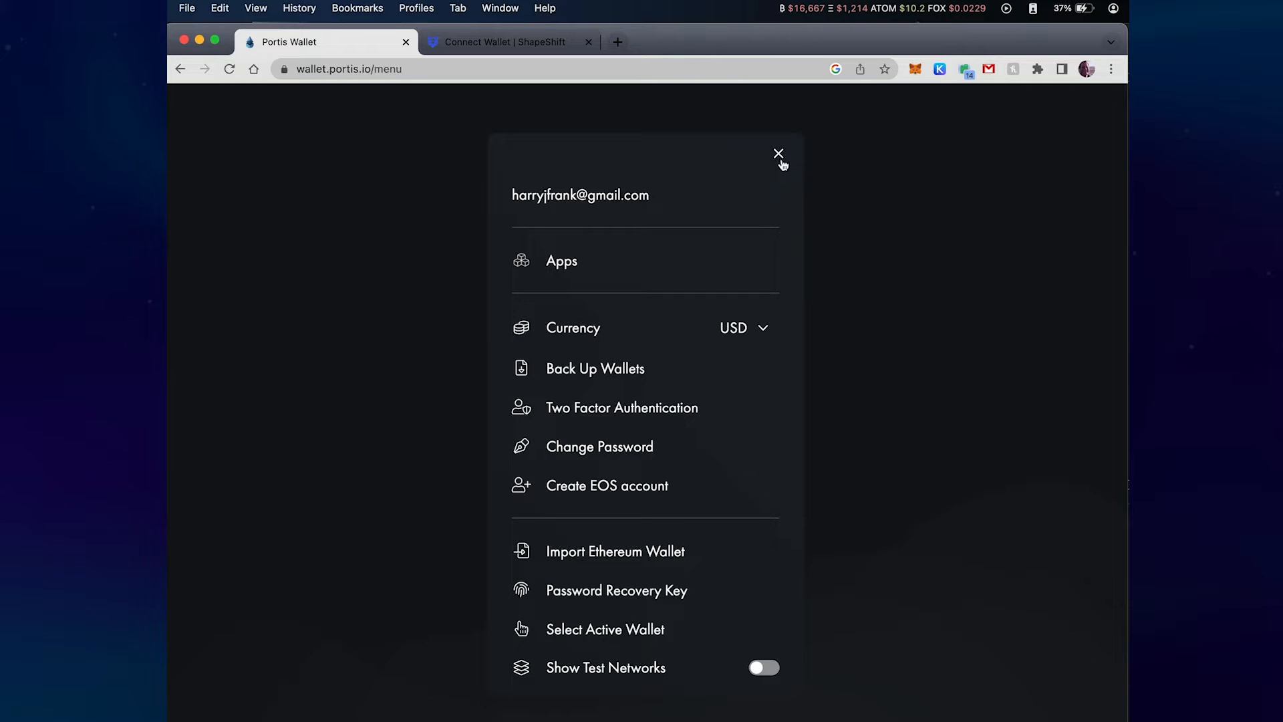
click(778, 153)
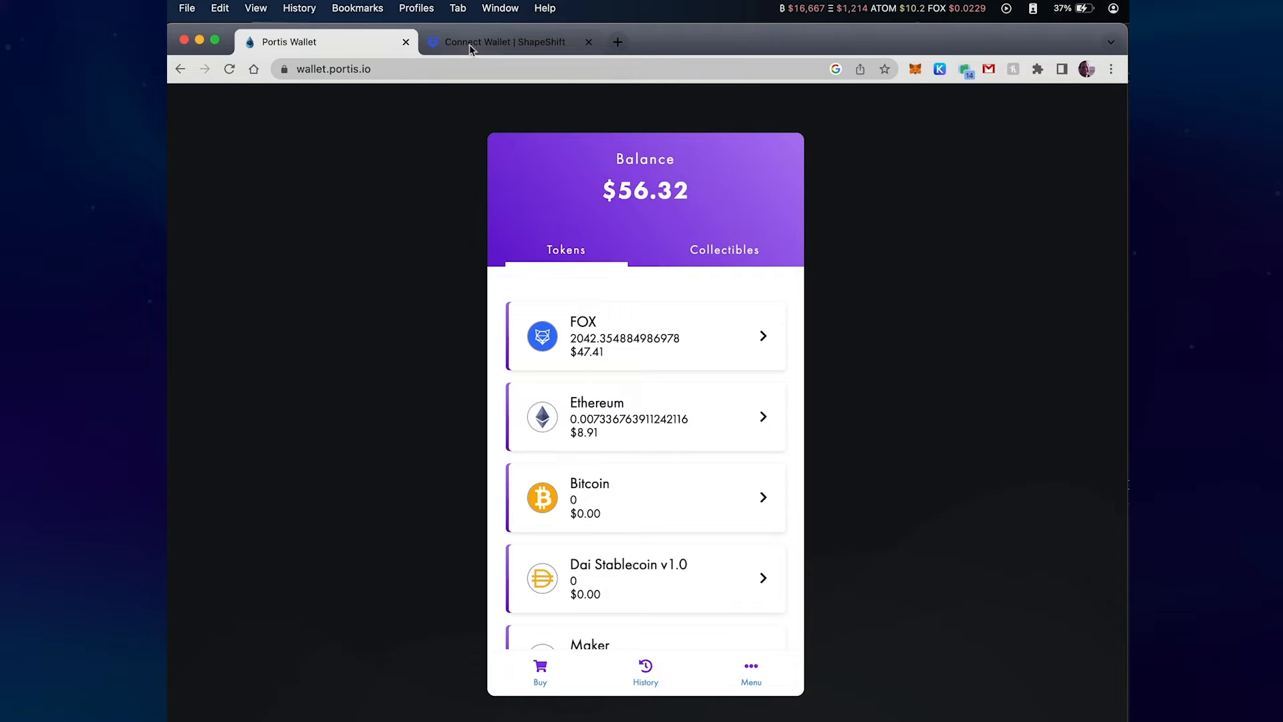
click(503, 42)
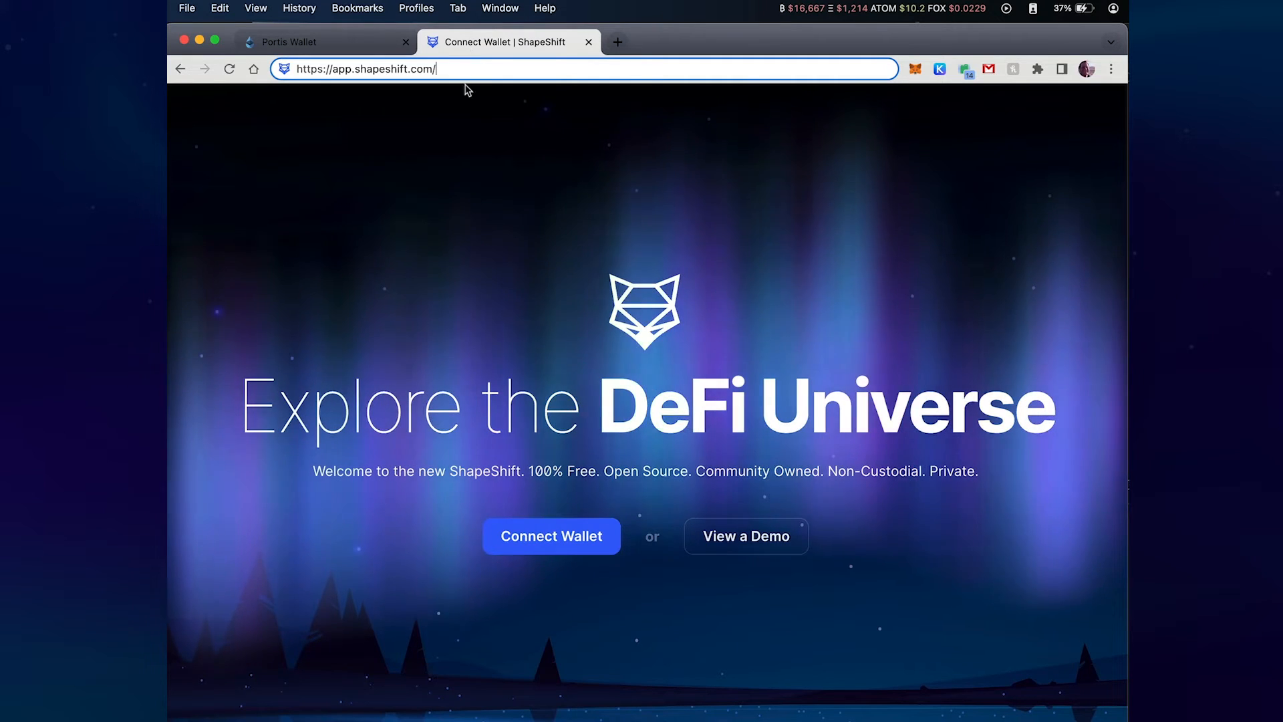
Step: Connect a wallet via ShapeShift import and submit the pasted Portis recovery phrase
click(551, 536)
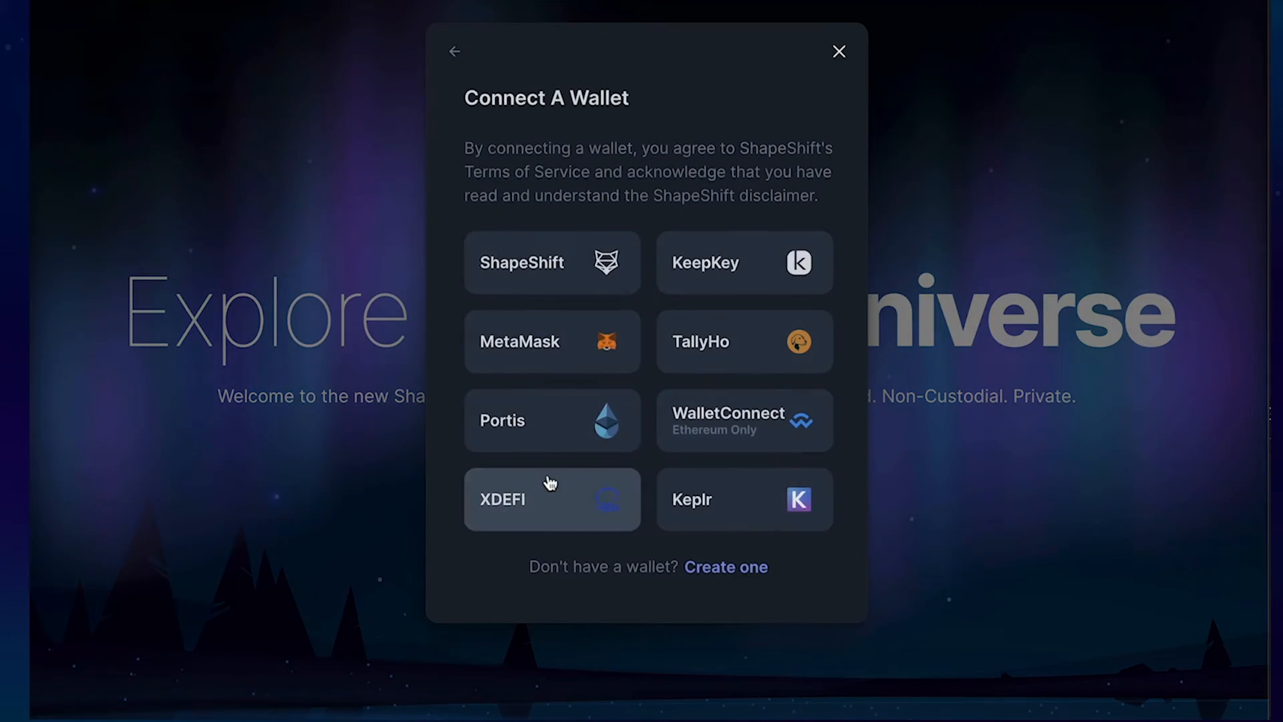
click(551, 499)
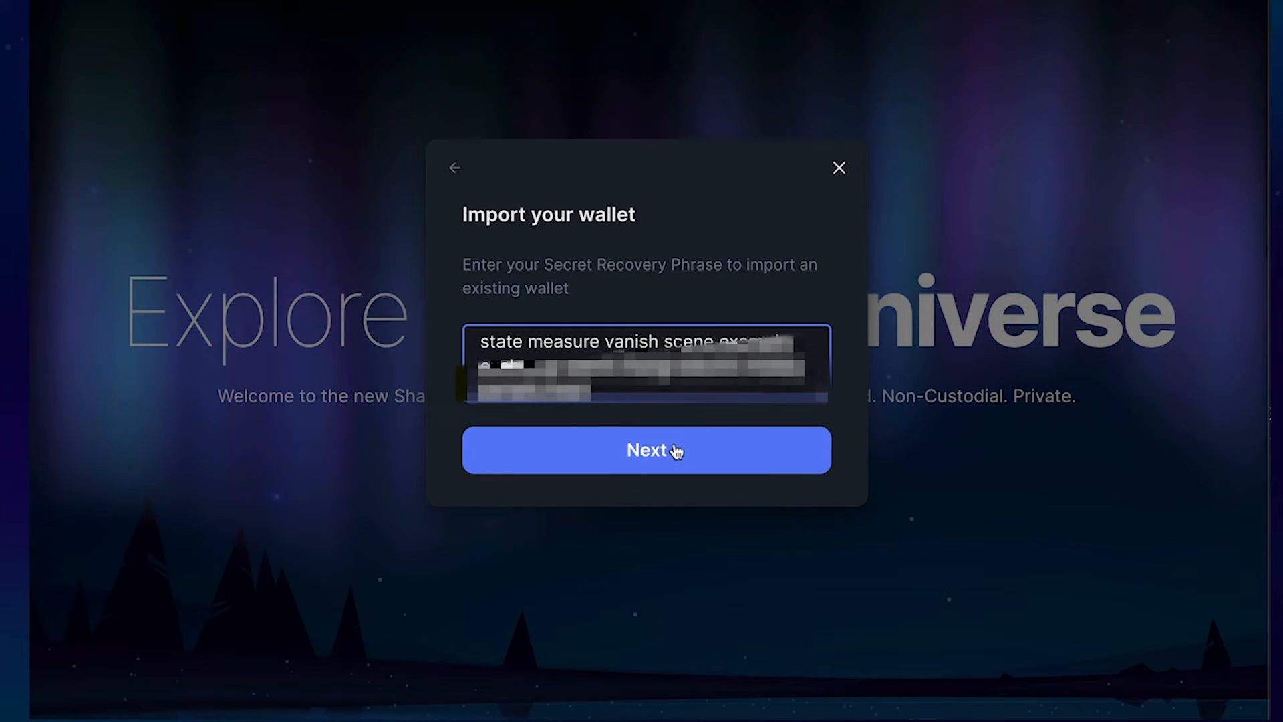
click(645, 449)
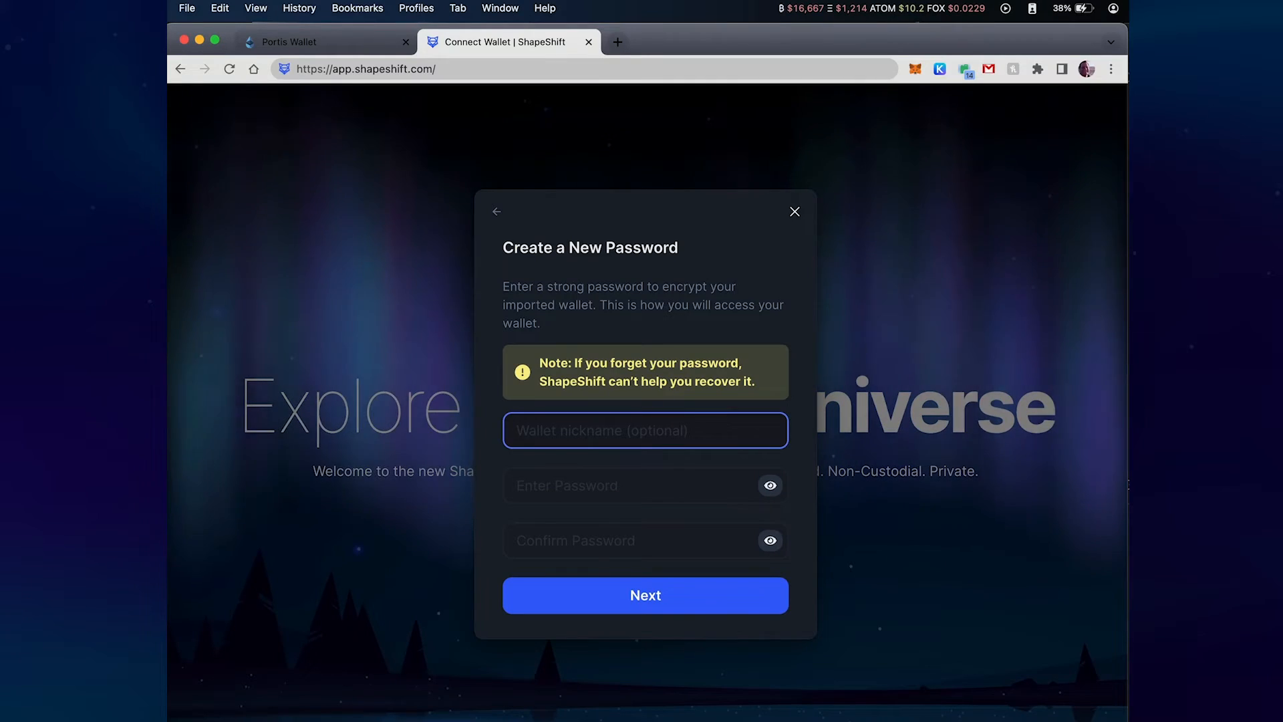
Step: Nickname the wallet '01 Portis Wallet' and enter a matching password and confirmation
text(01 P)
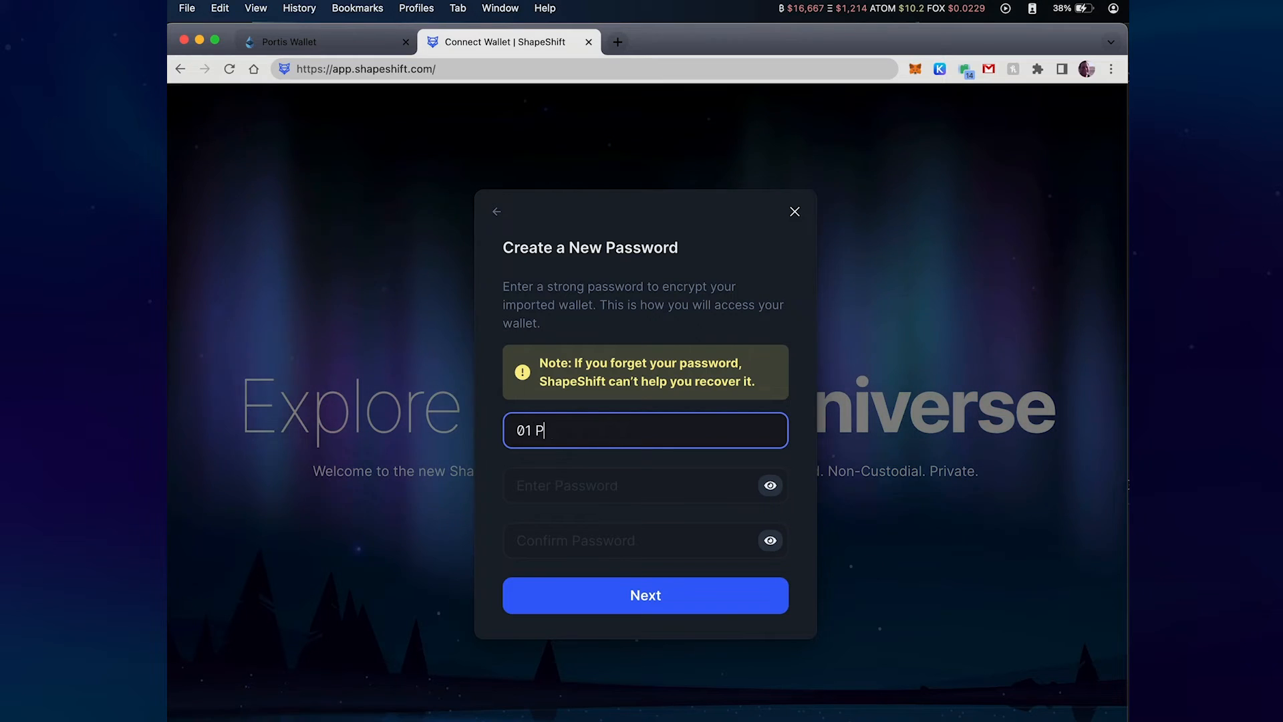
text(ortis Wallet)
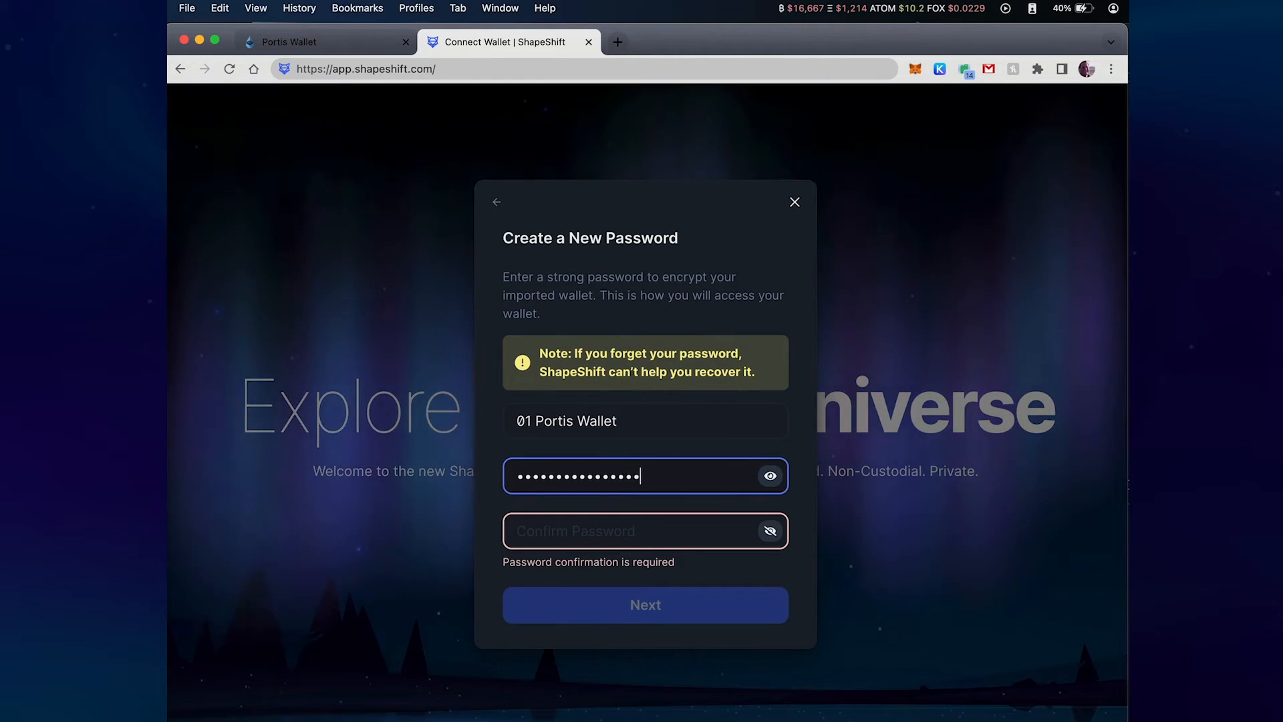
text(••)
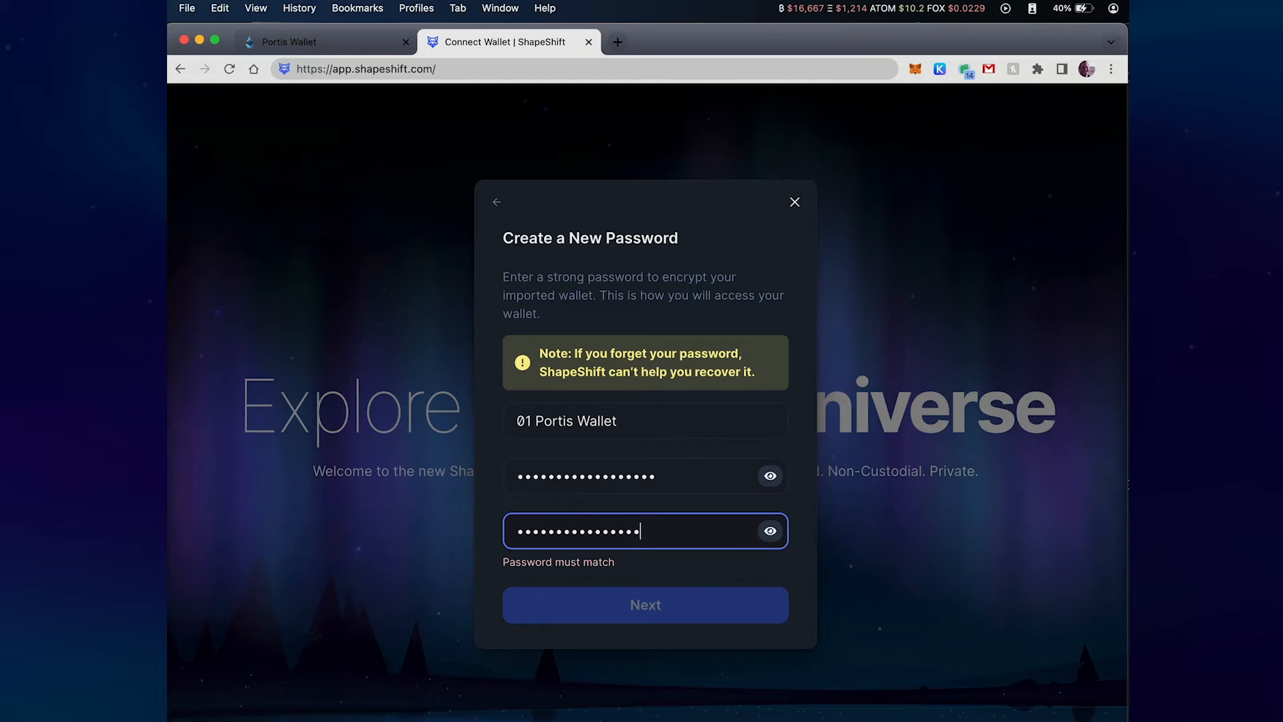
text(•)
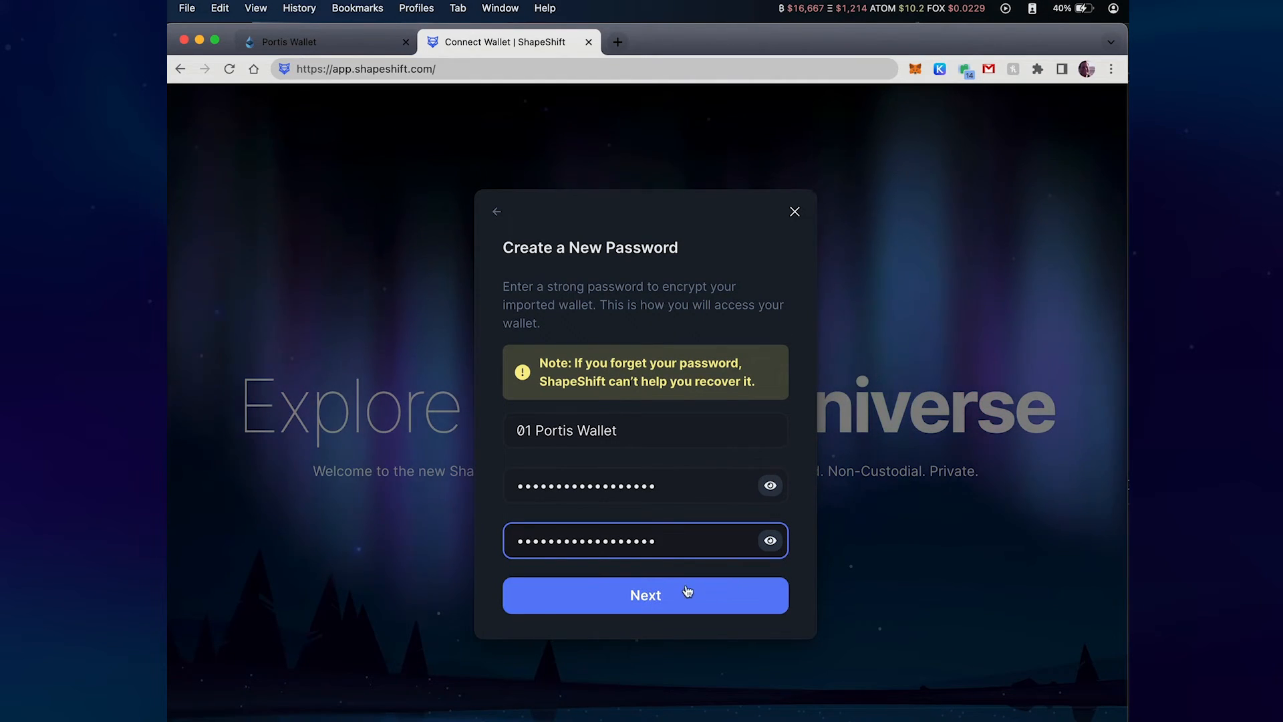
Step: Finish the import and compare the $55.70 FOX and ETH holdings against the Portis tab
click(645, 595)
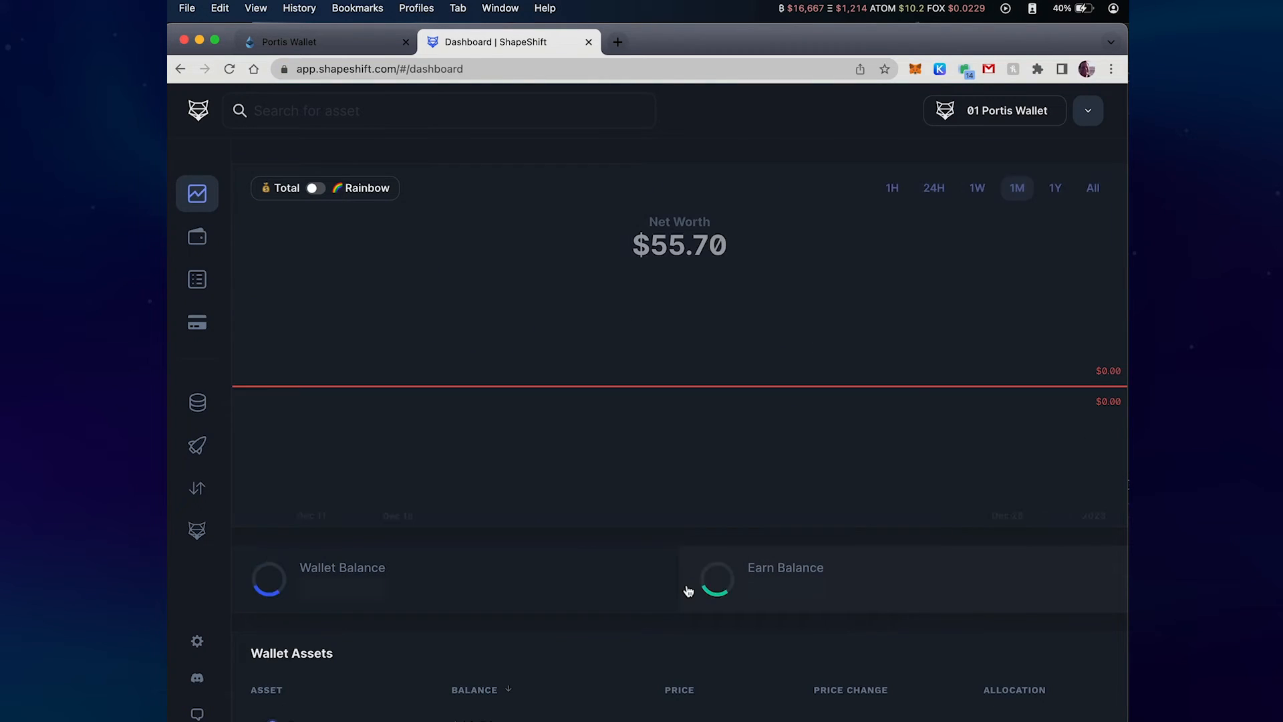
mouse_move(697, 458)
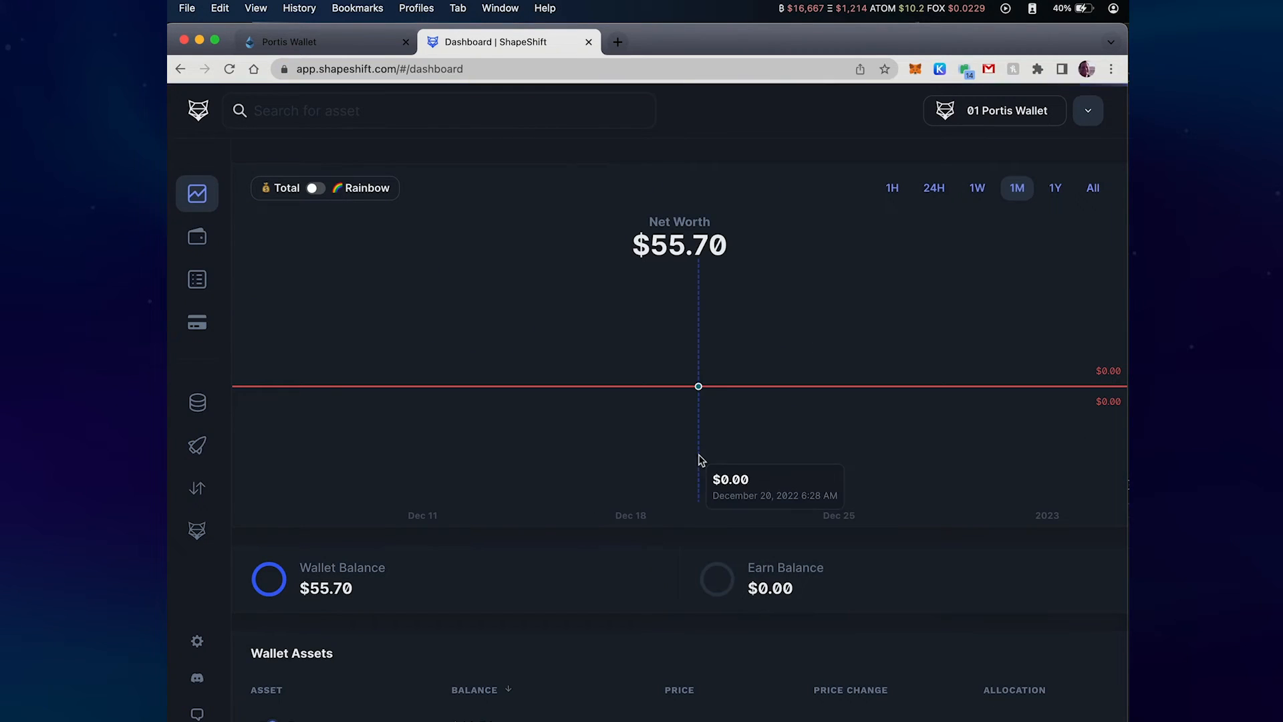
scroll(down, 3)
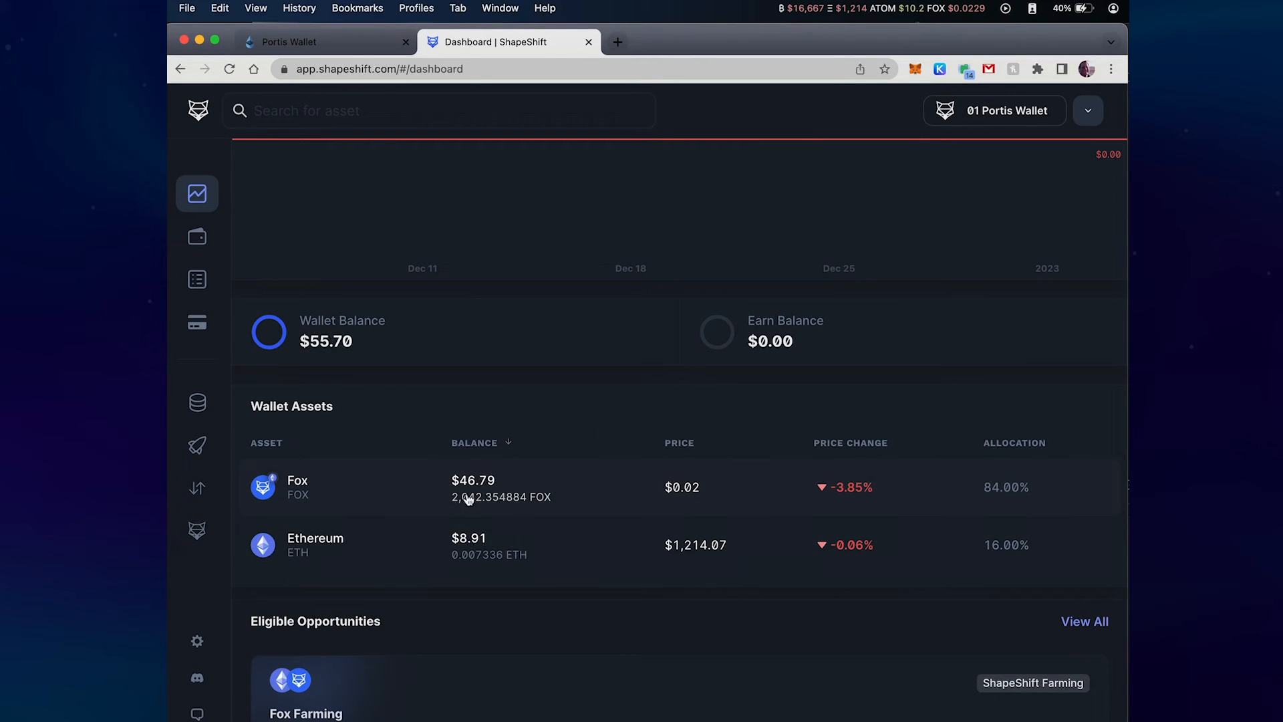
mouse_move(478, 566)
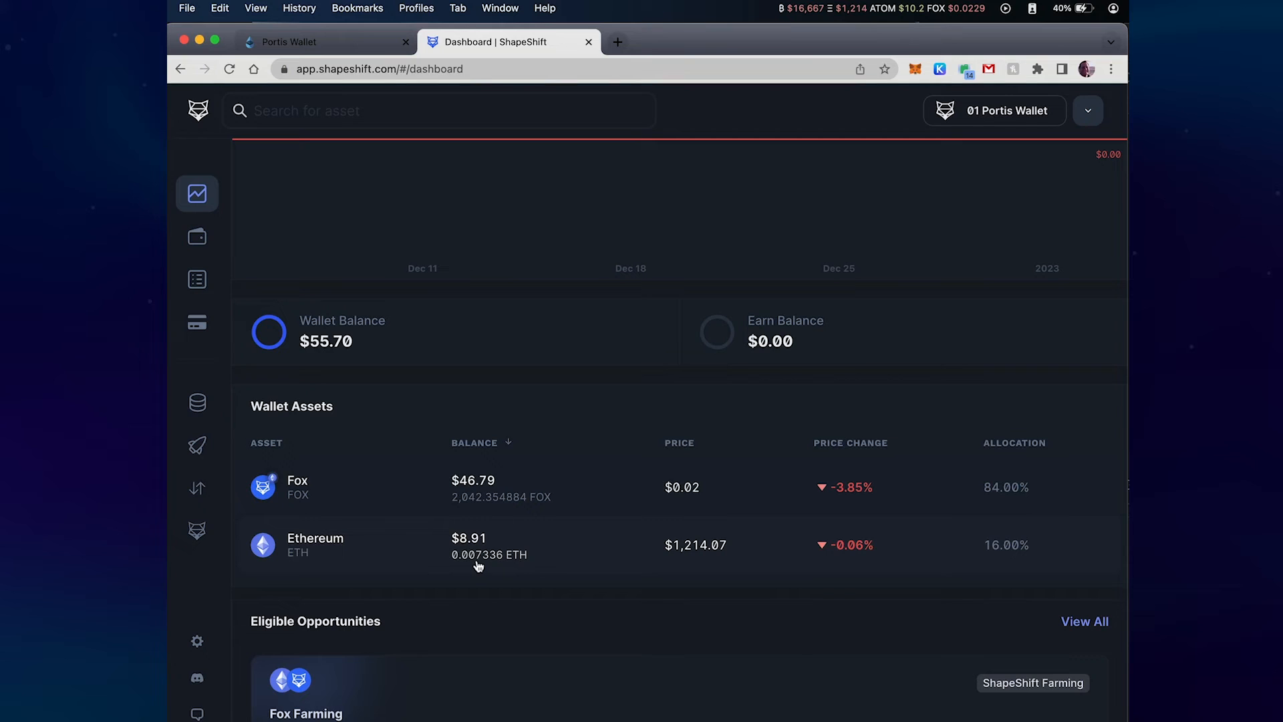
click(323, 42)
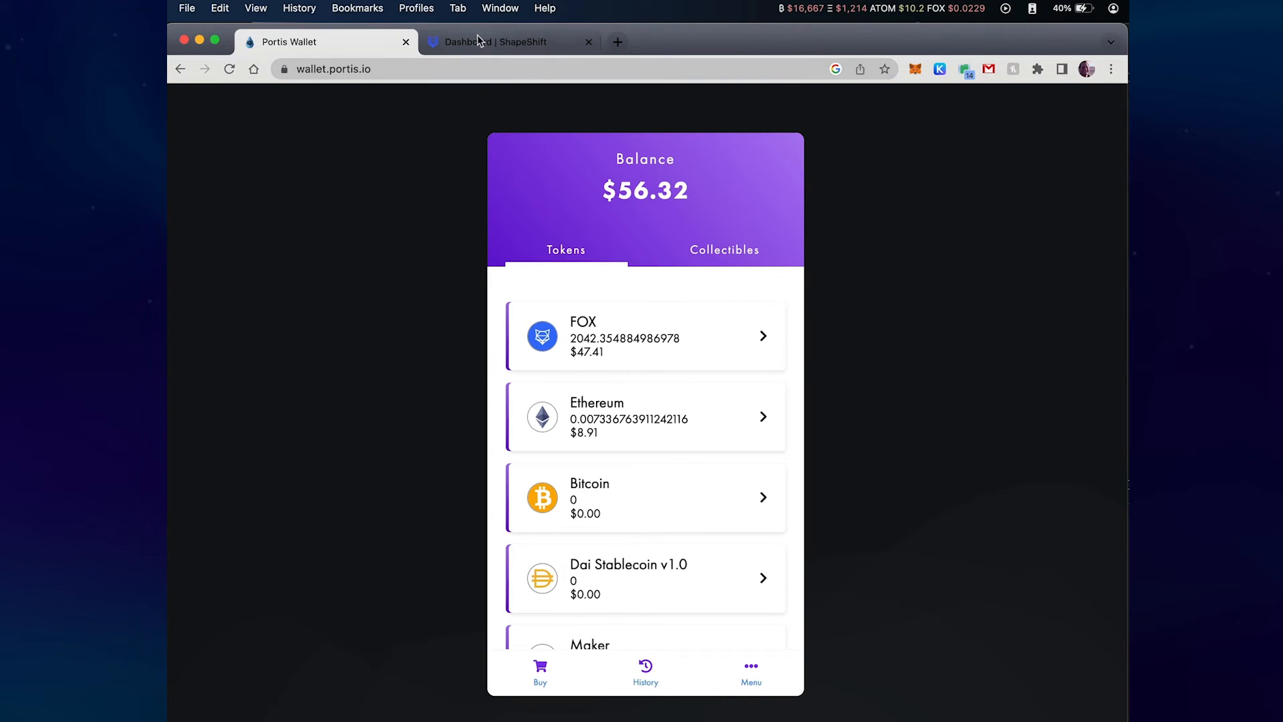
click(507, 42)
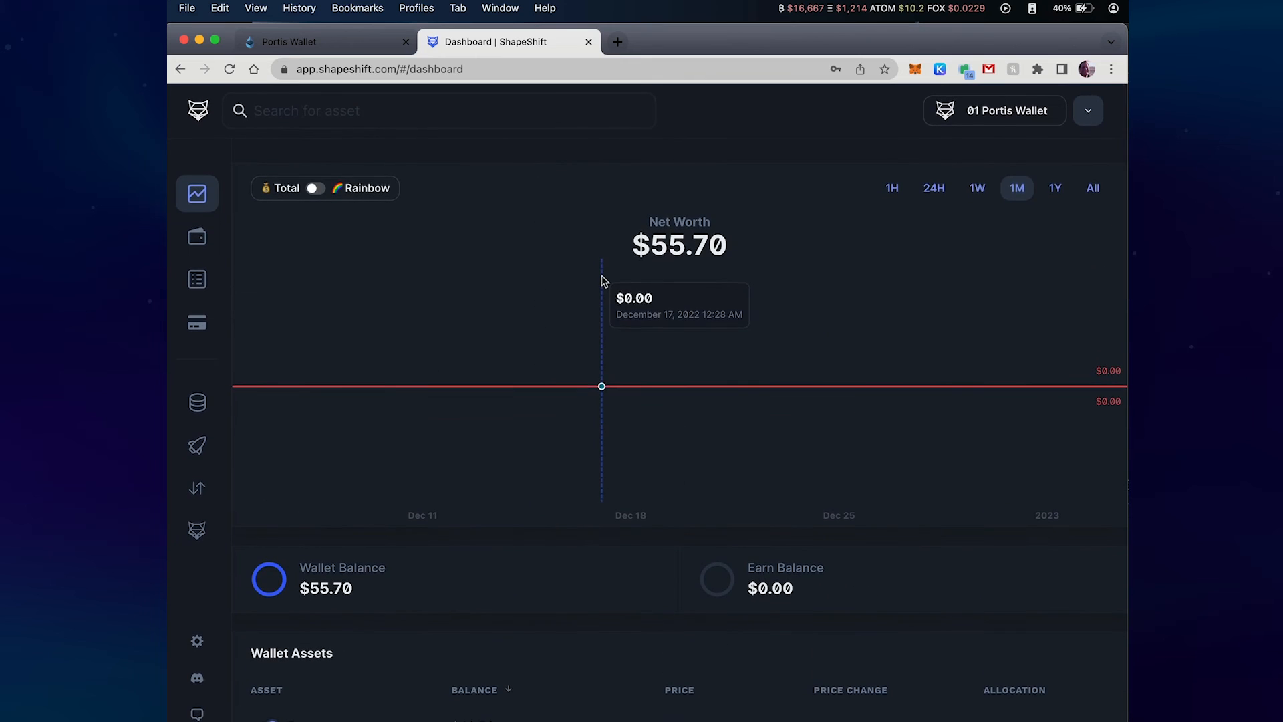
scroll(down, 3)
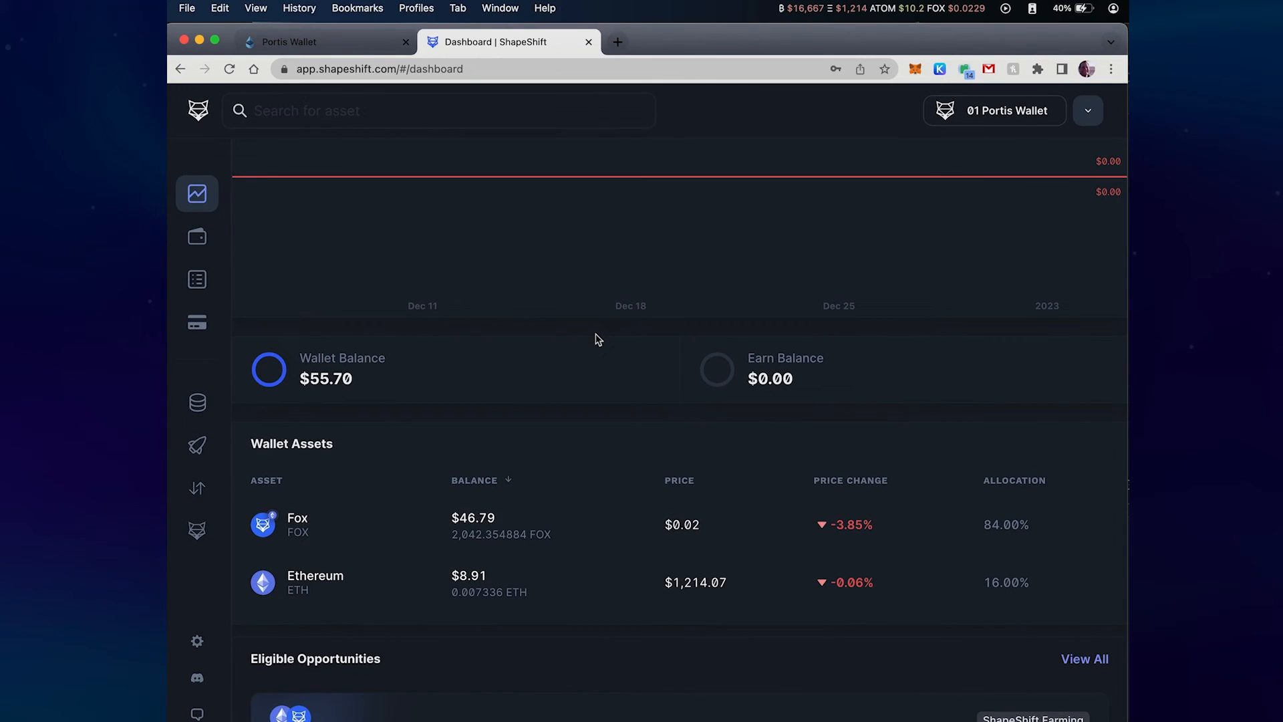
mouse_move(196, 488)
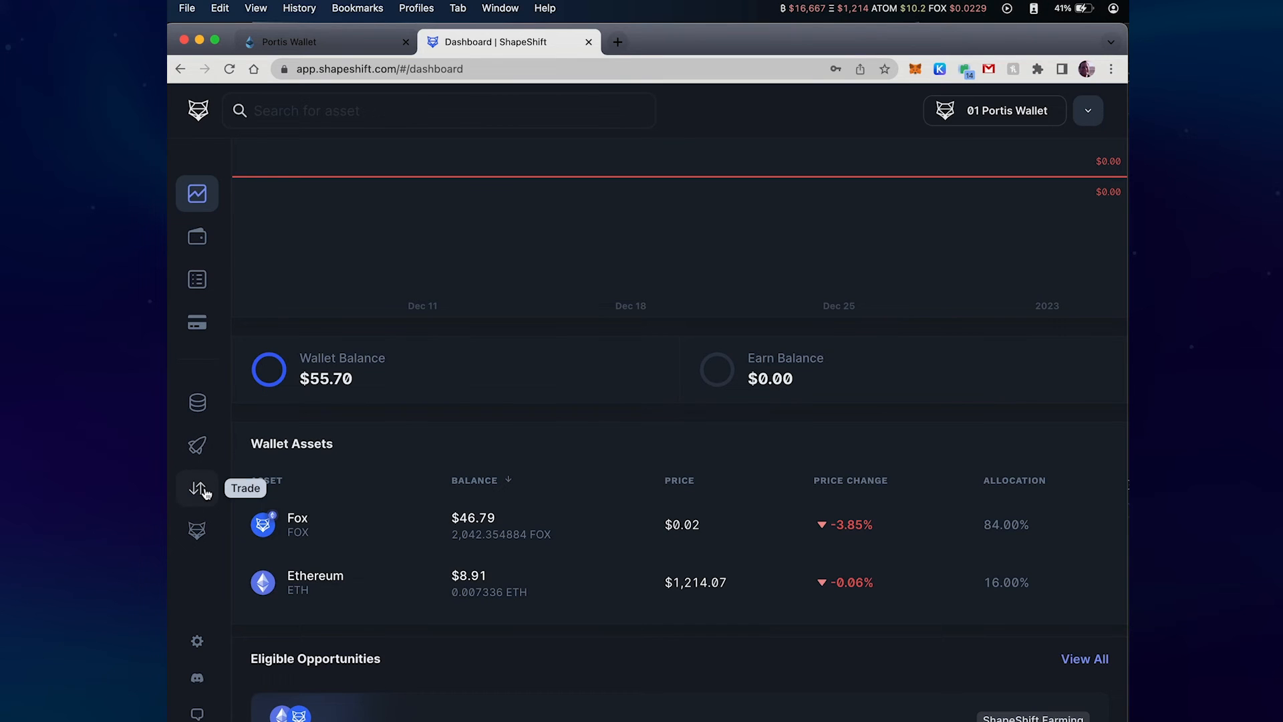
Step: View the ETH-to-FOX Trade page, then the Buy/Sell Crypto page
click(196, 488)
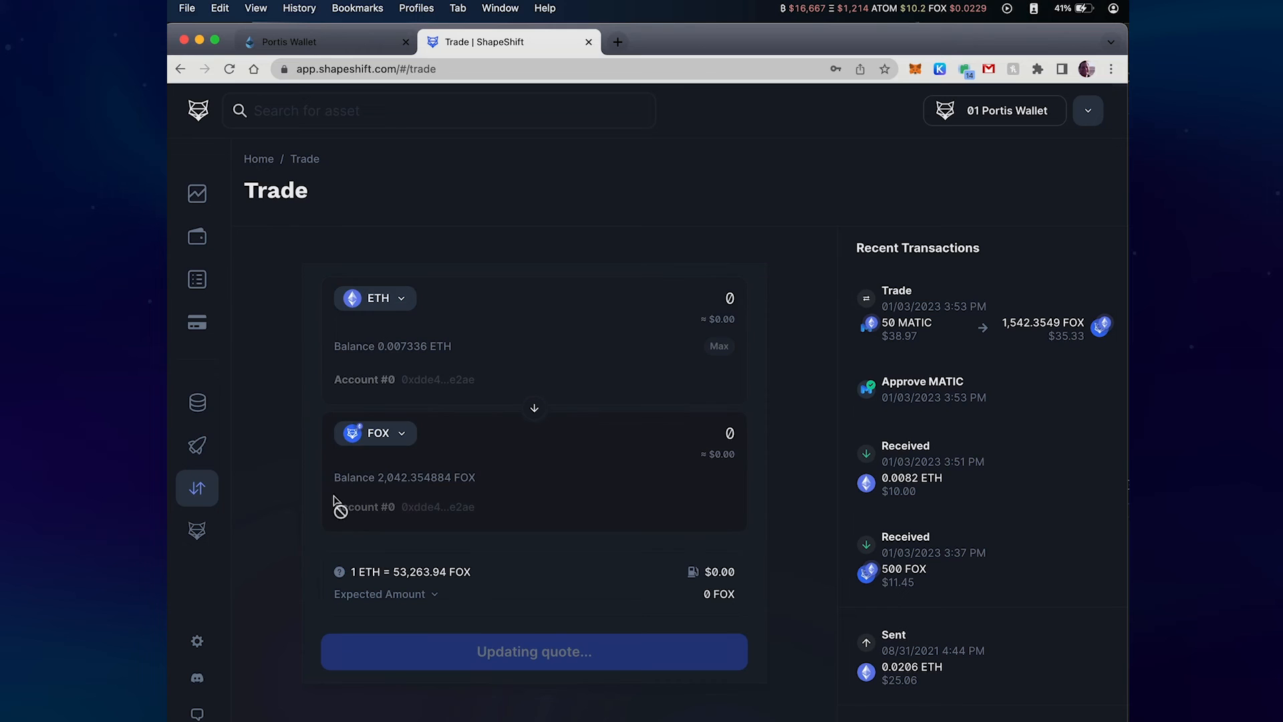
click(196, 322)
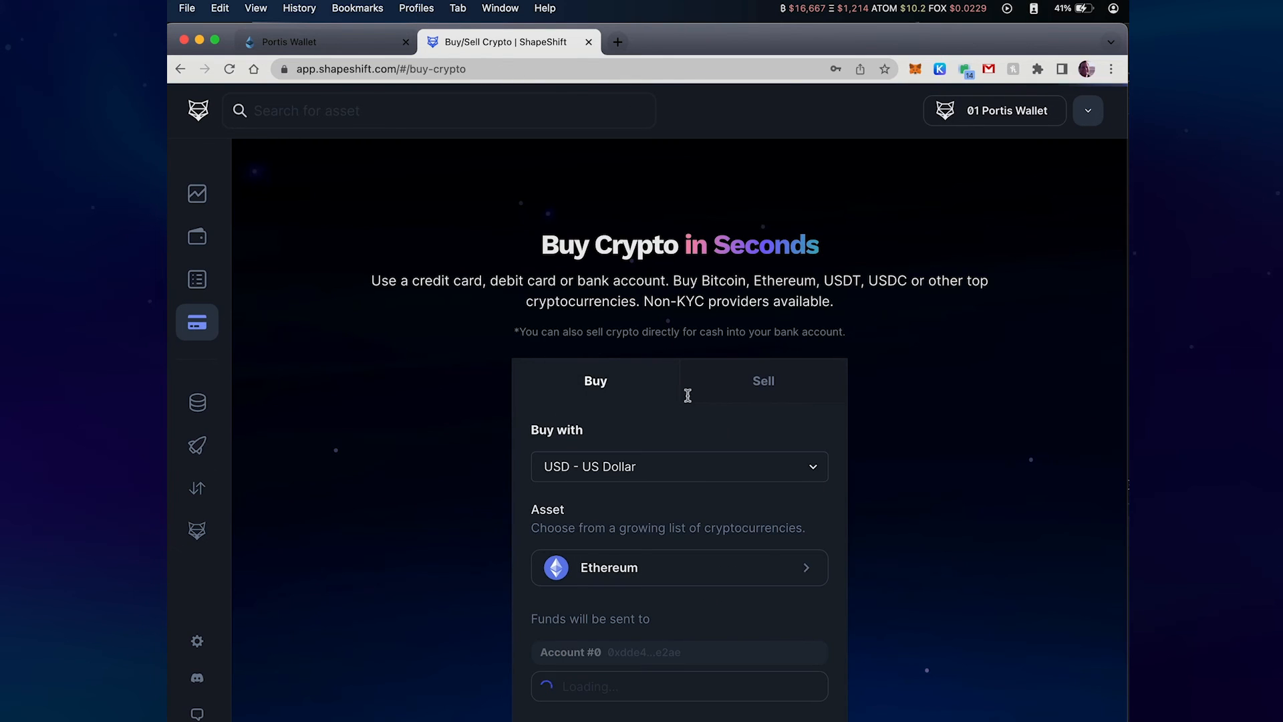